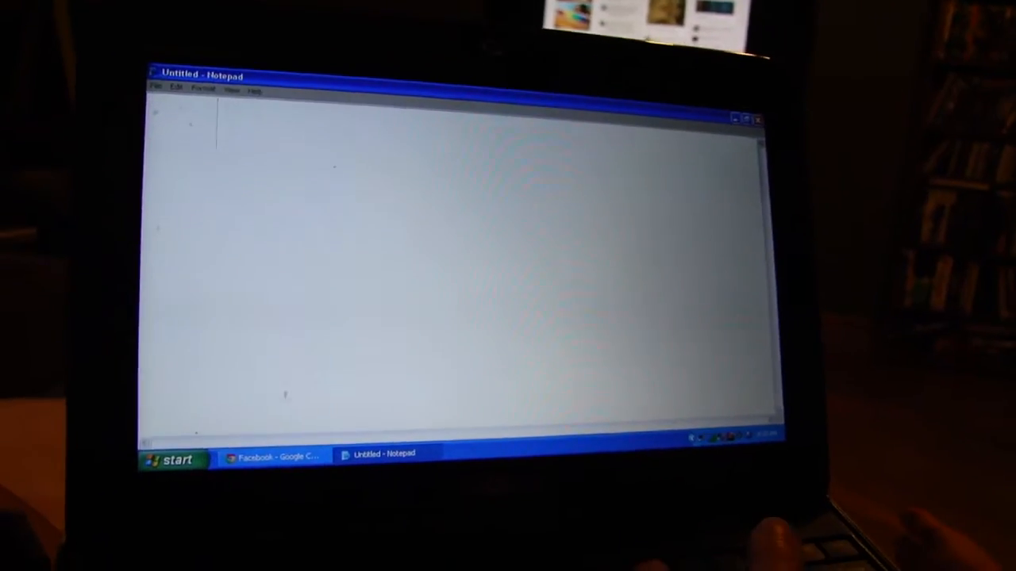
text(Y)
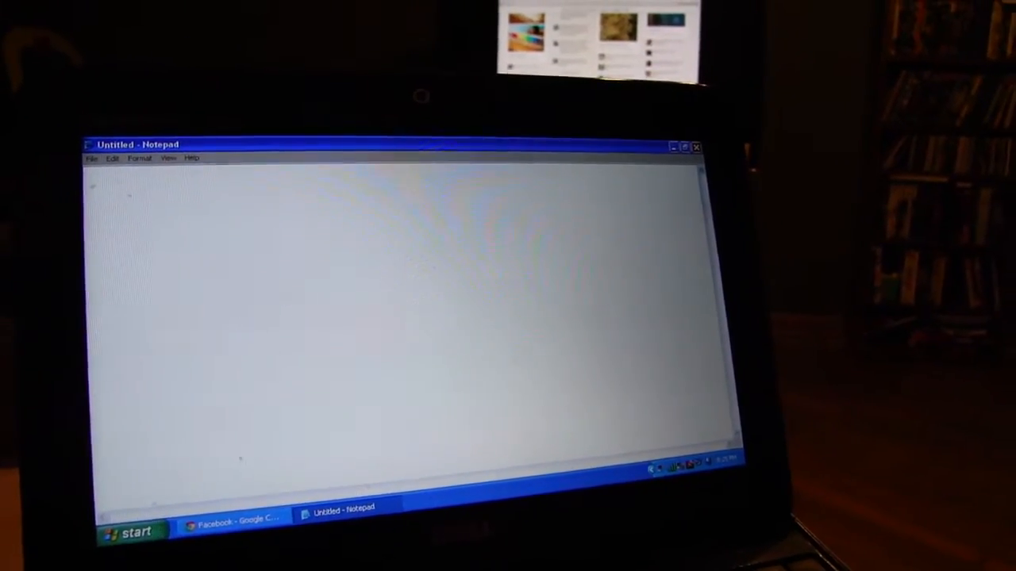
text(R)
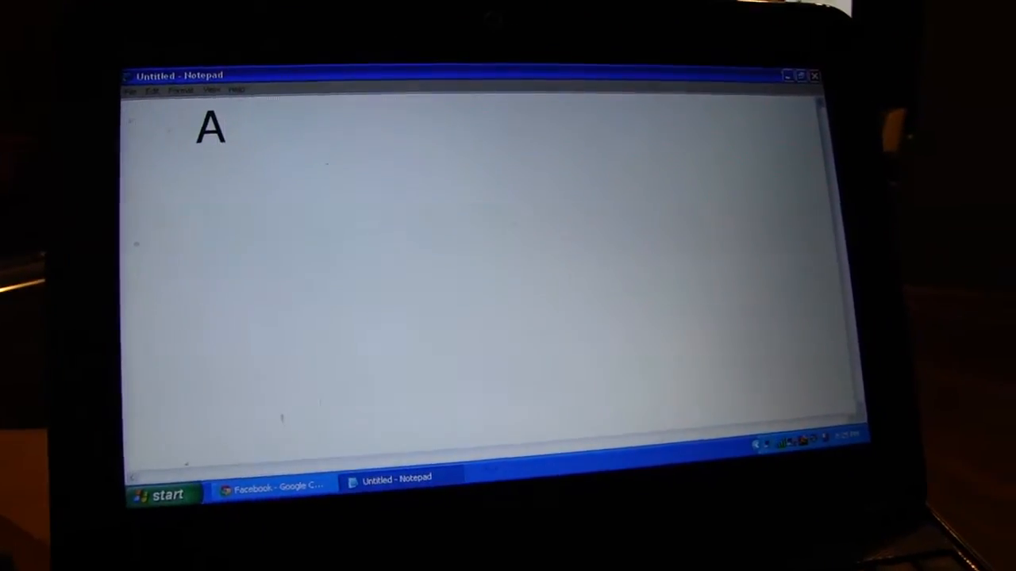
text(S)
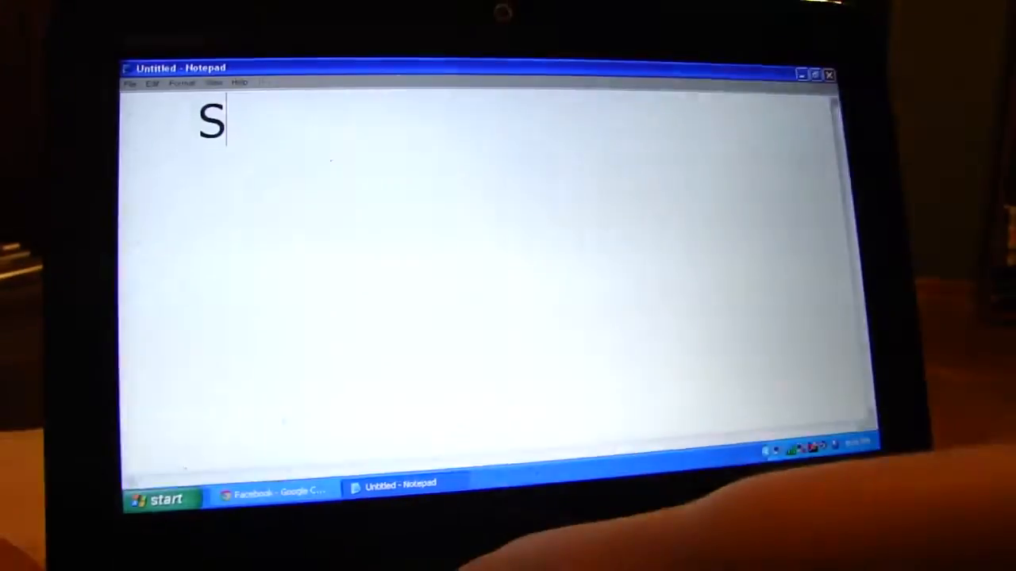
text(SS)
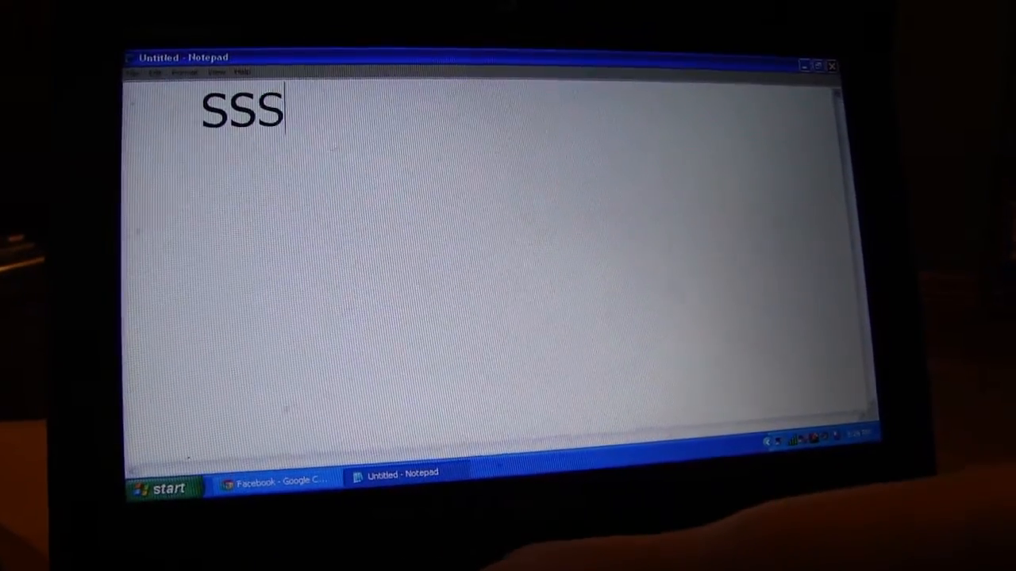
text(SSSSSSSSSSSSSSSSSSSSSSSSSSSSSSSS)
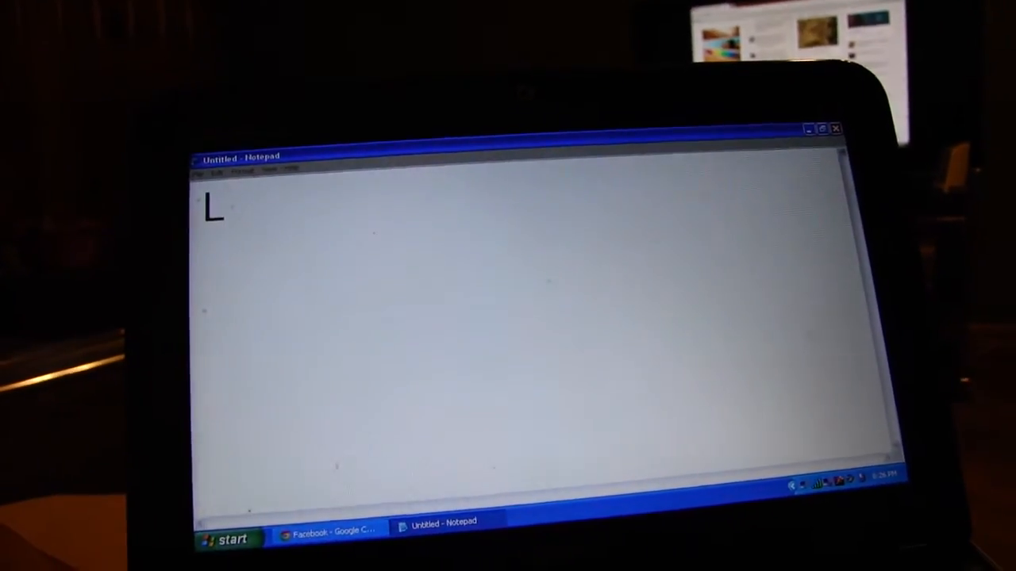
text(M)
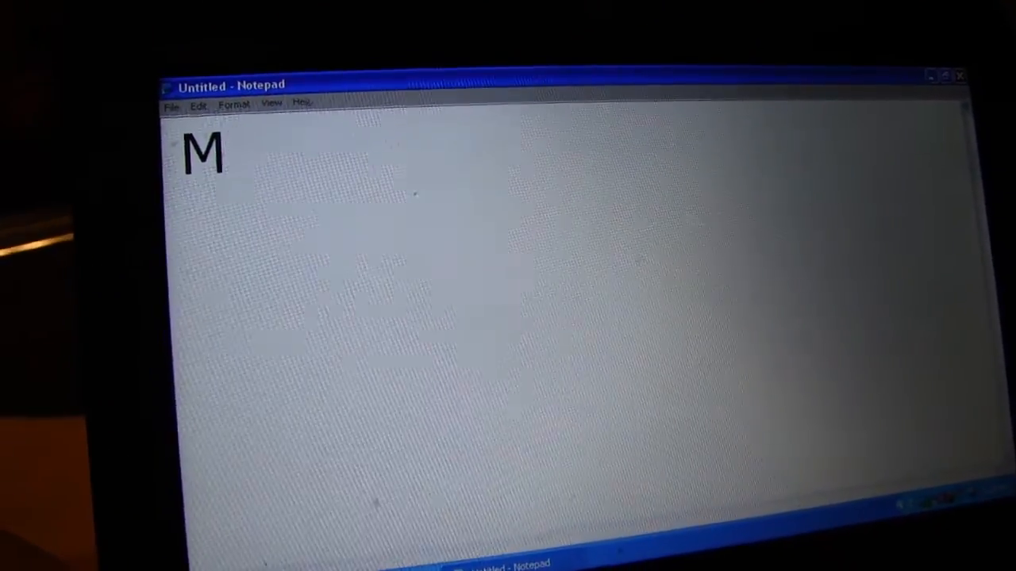
text(O)
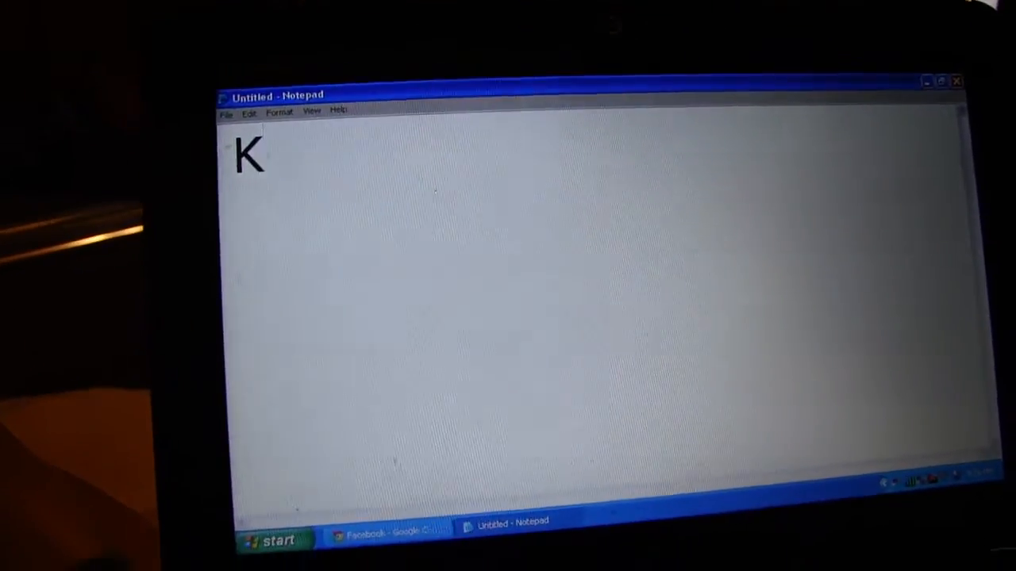
text(Y)
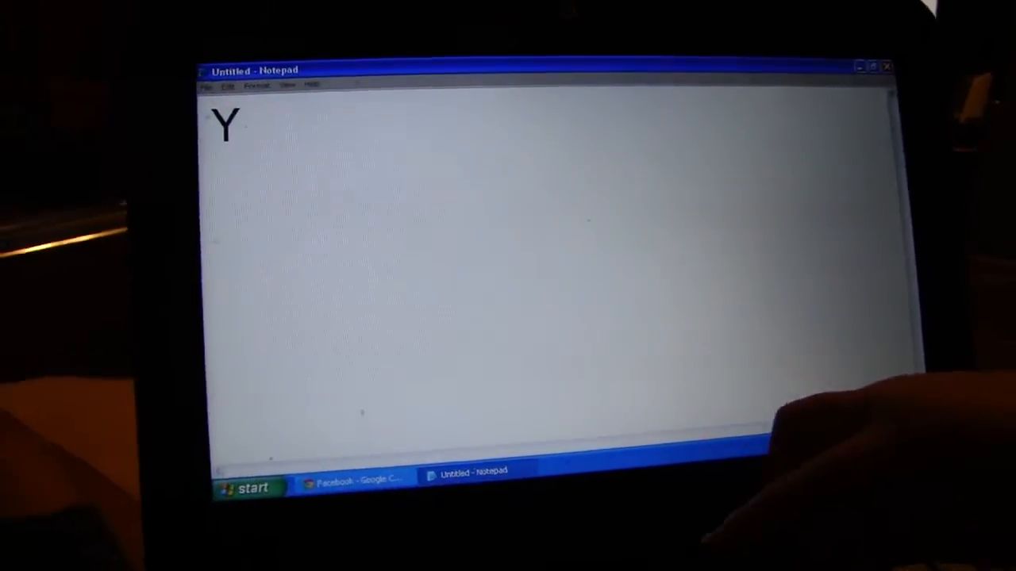